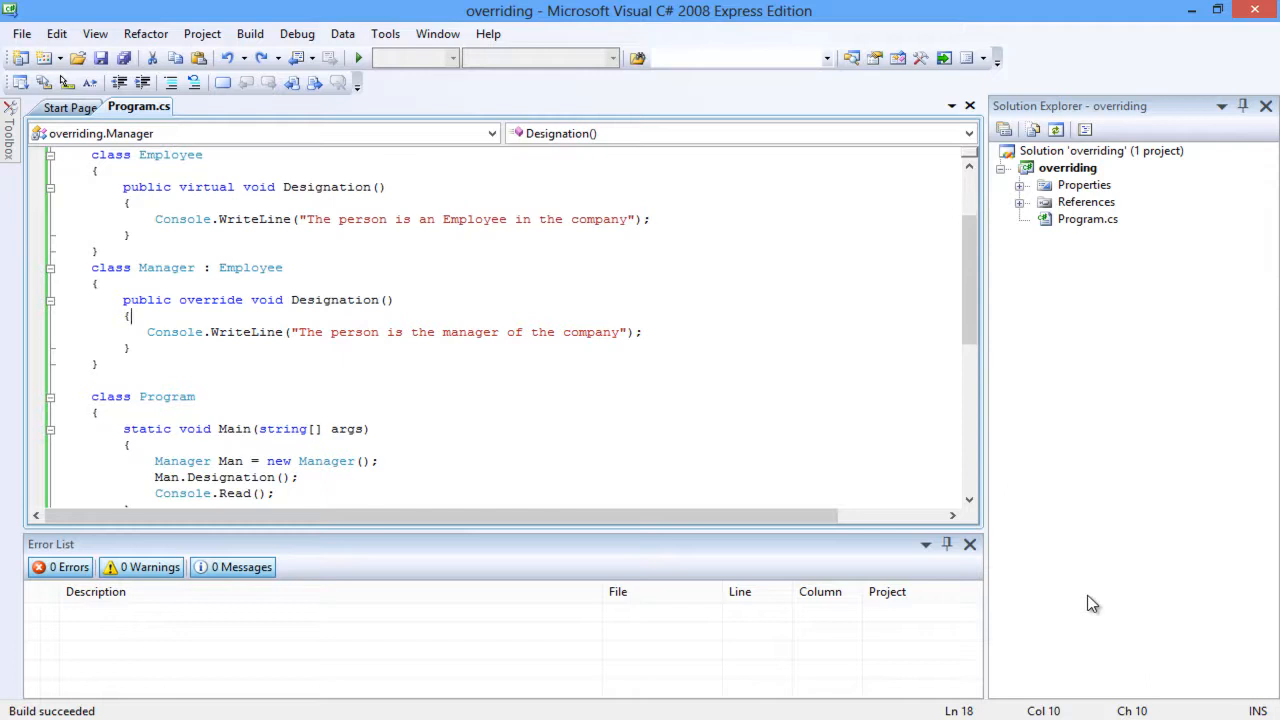
Start debugging so the console prints "The person is the manager of the company"
click(358, 57)
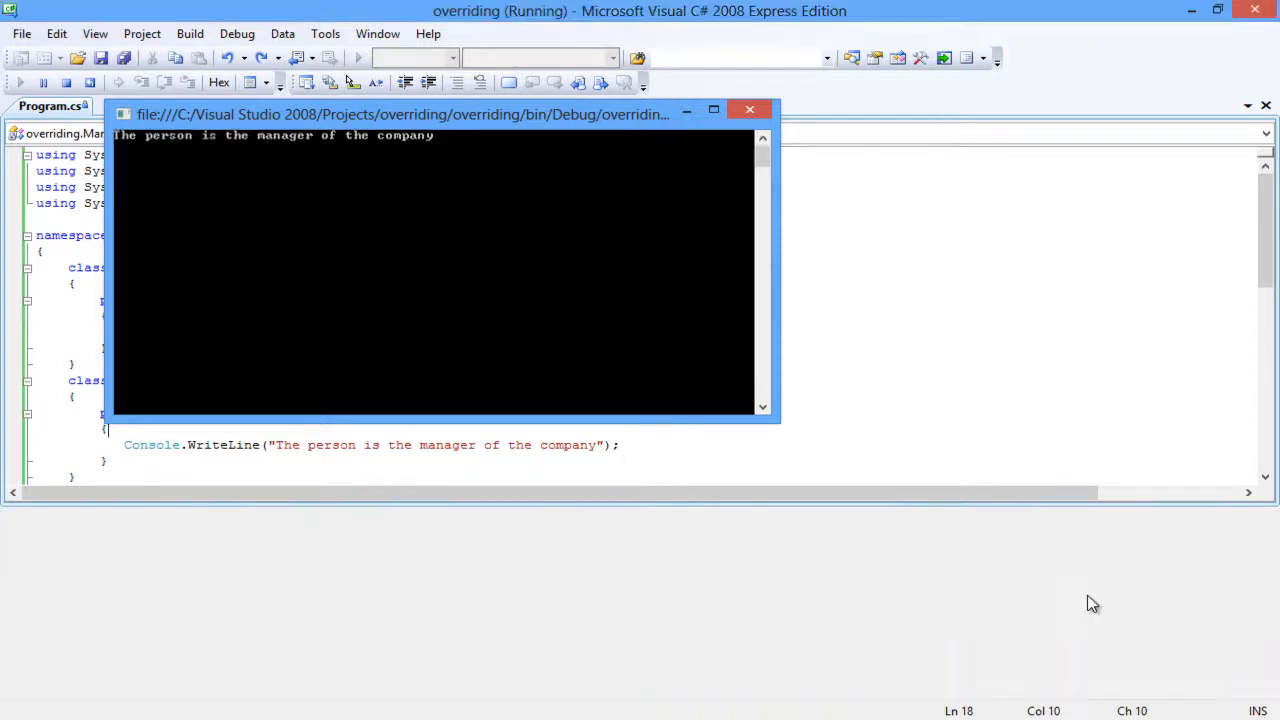
Close the console, delete override from Manager.Designation, and rebuild to show the hiding warning
click(749, 110)
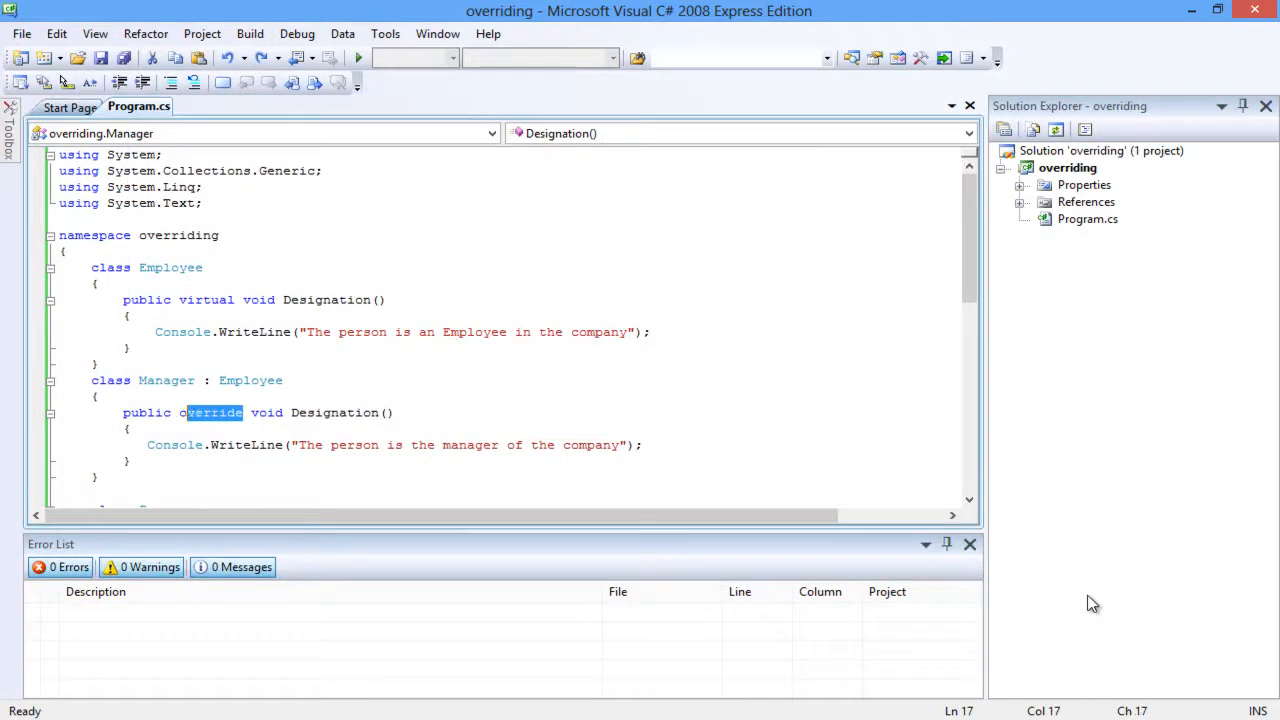
key(Delete)
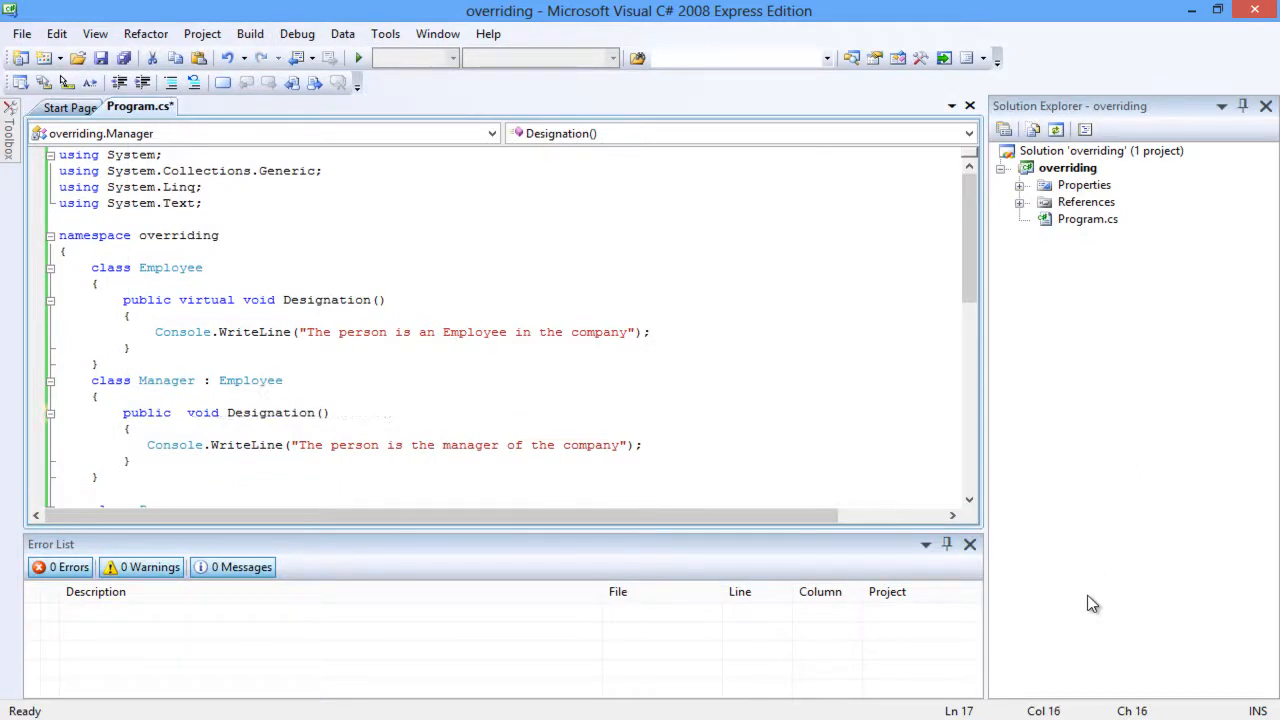
key(F6)
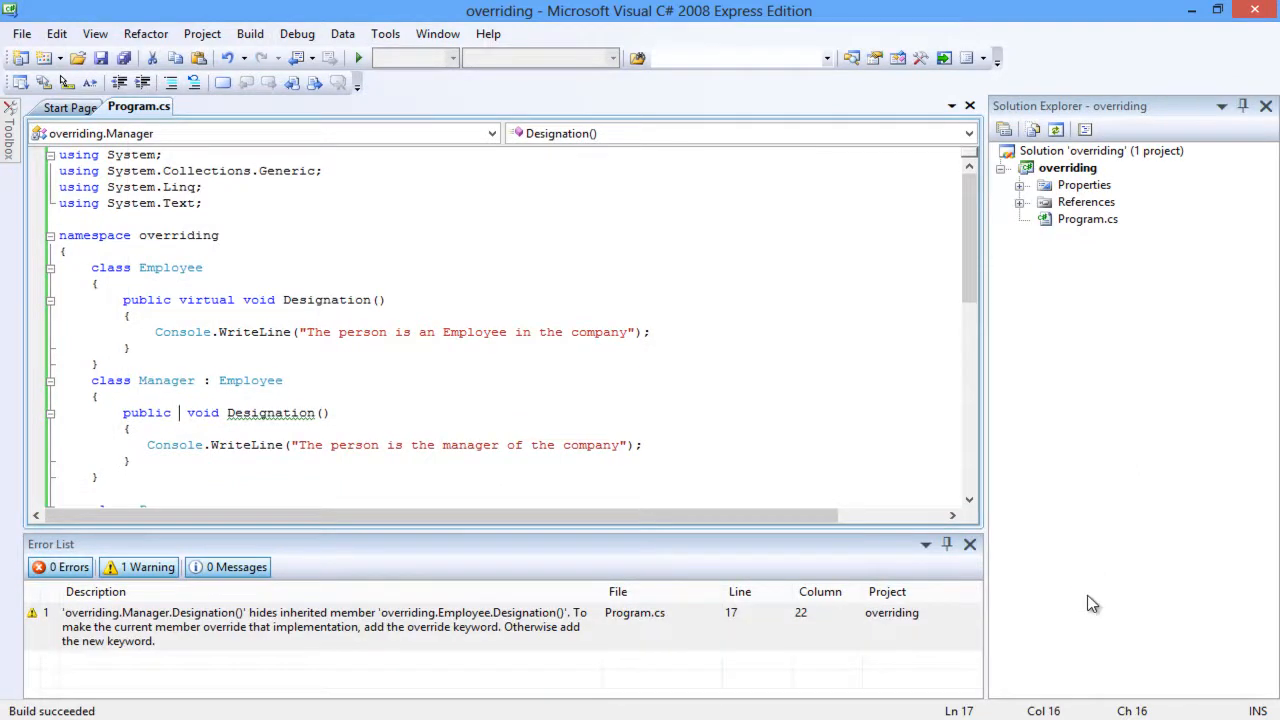